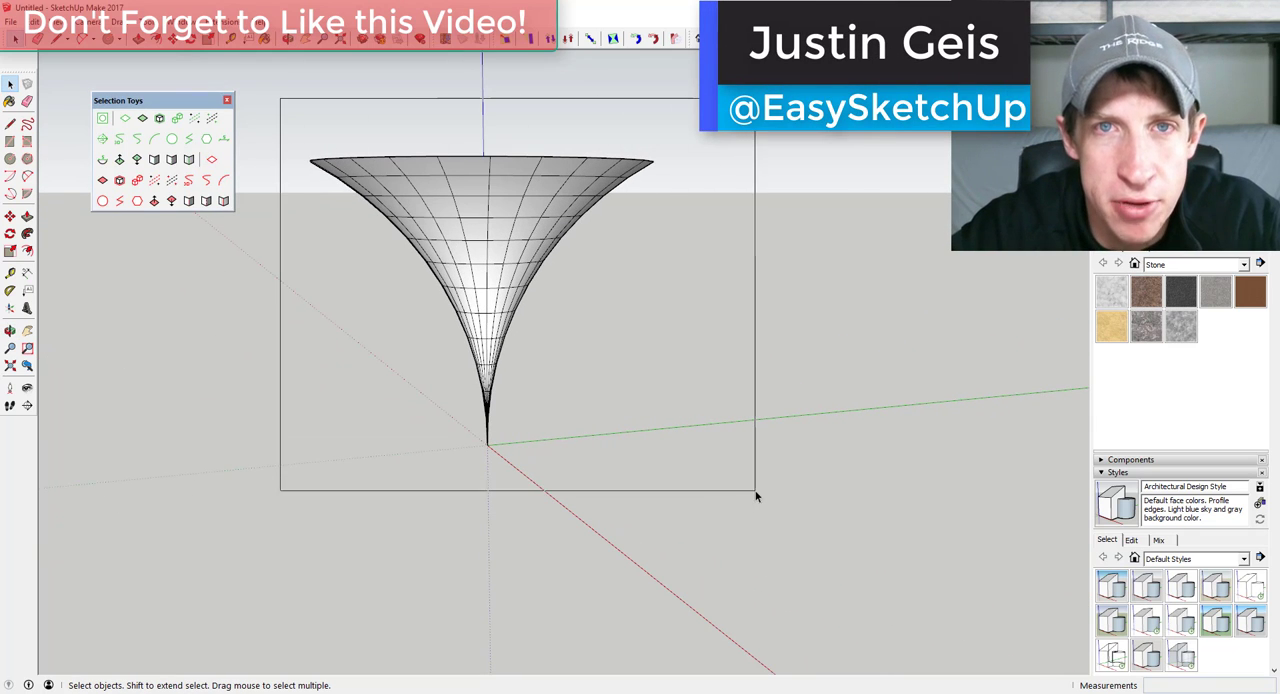
- Remove the funnel's faces with a Selection Toys filter and view the wireframe from above
left_click(143, 118)
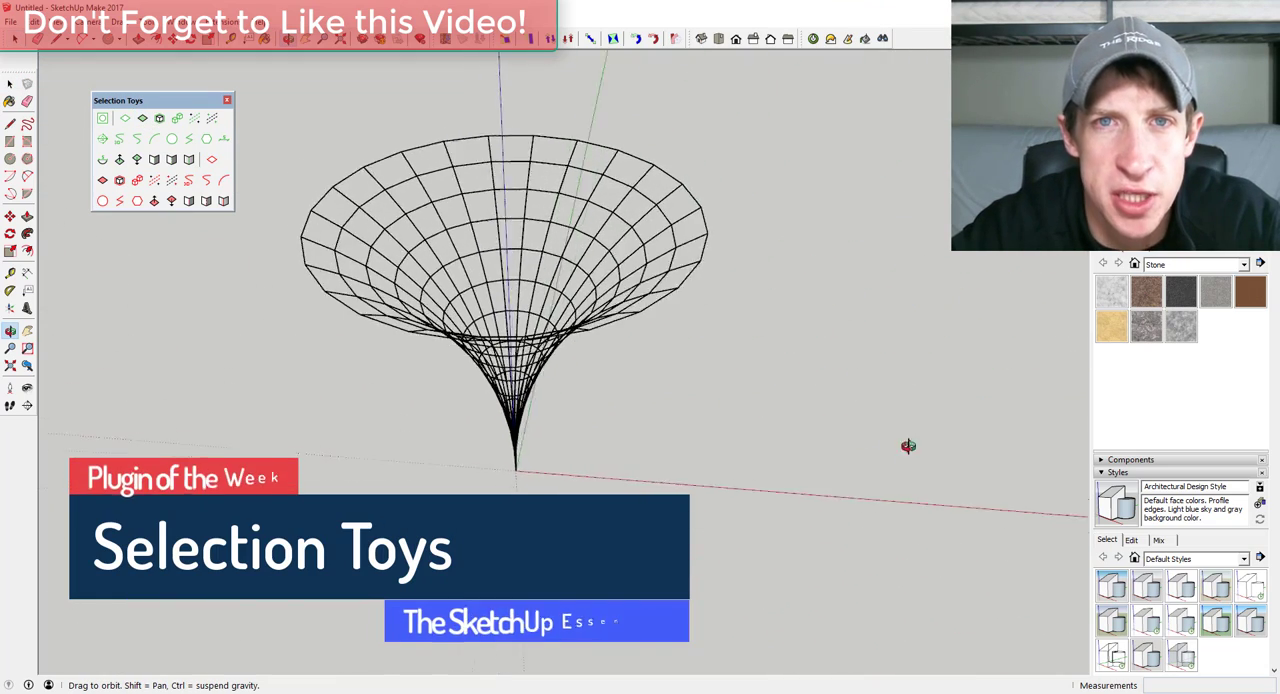
left_click_drag(908, 446, 345, 185)
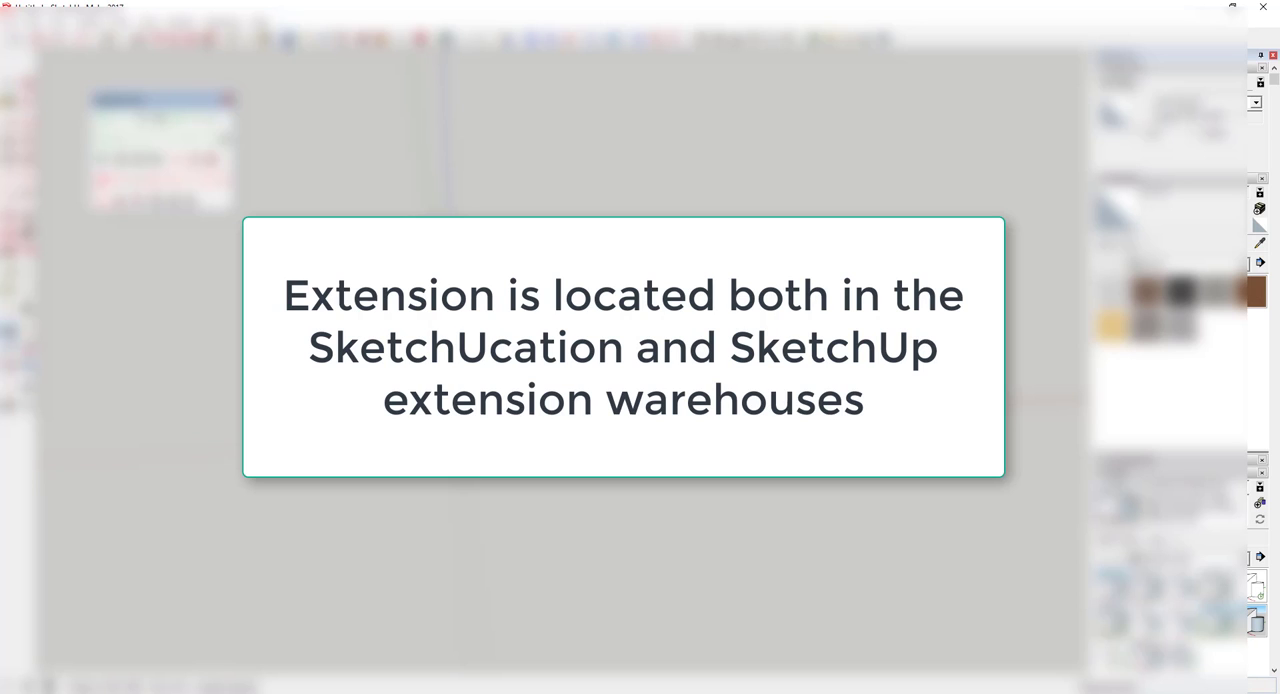
- Open the Selection Toys UI Settings window from the Tools menu
left_click(147, 21)
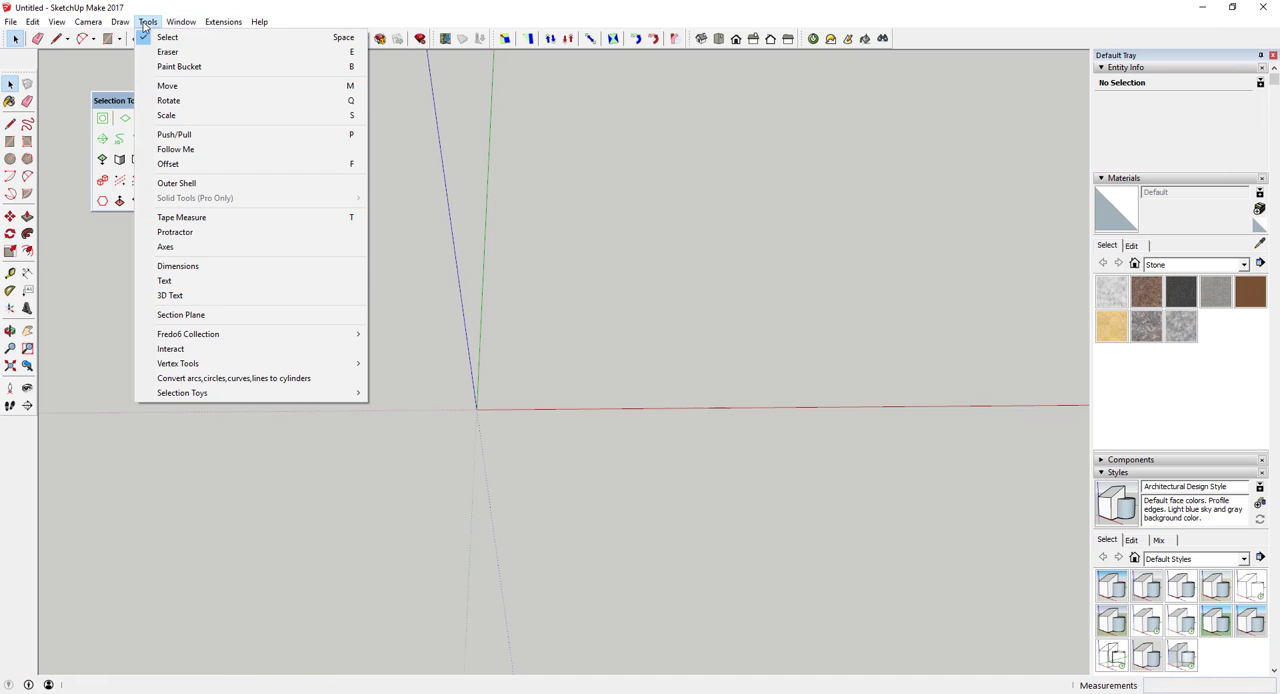
mouse_move(182, 392)
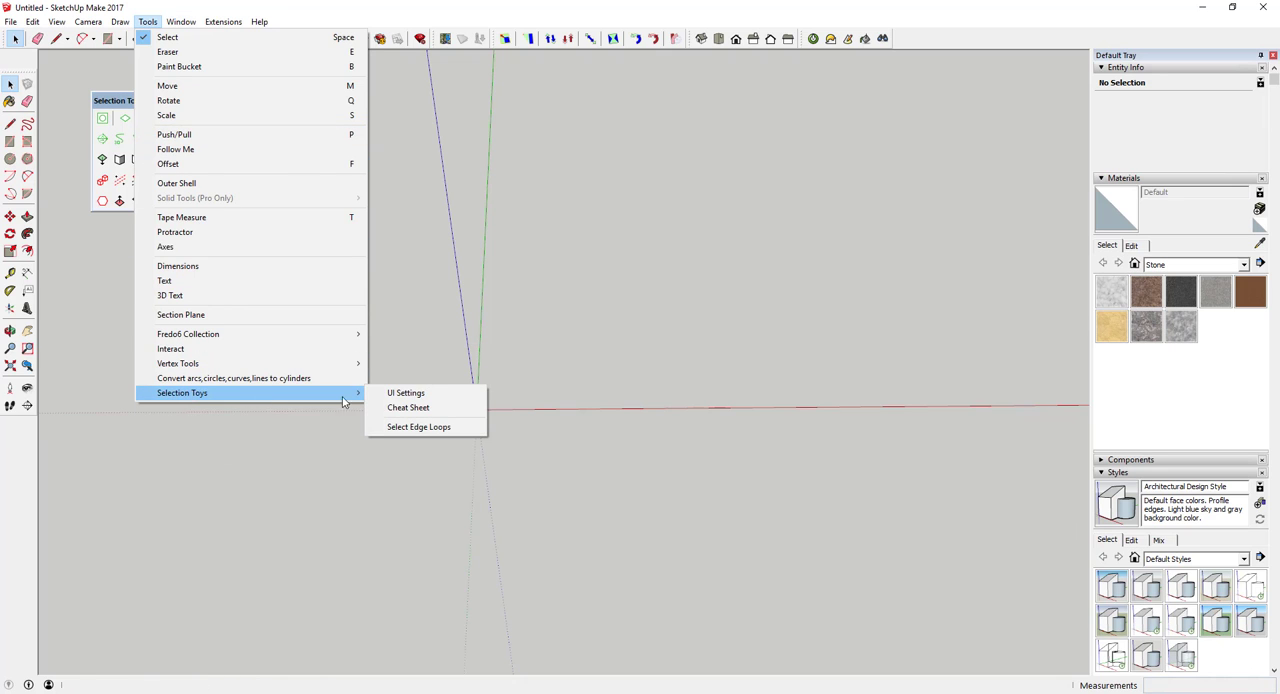
left_click(405, 392)
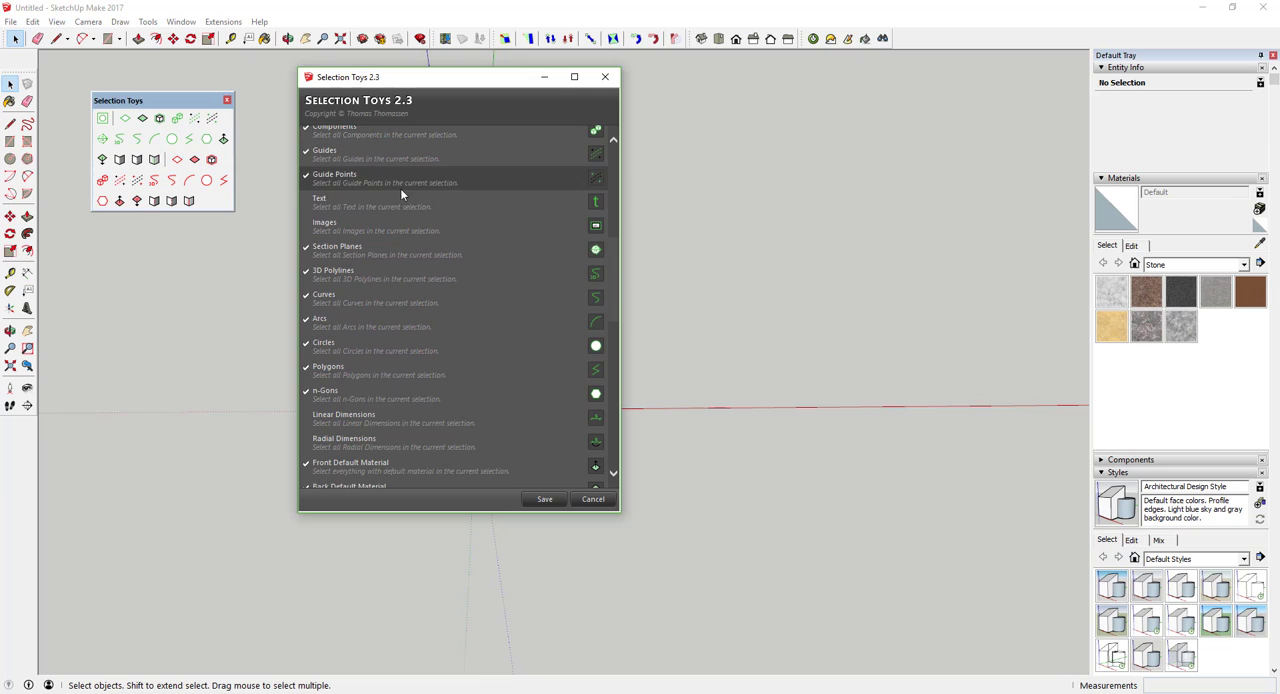
- Enable Text and Images in the Selection Toys 2.3 settings and save
left_click(306, 222)
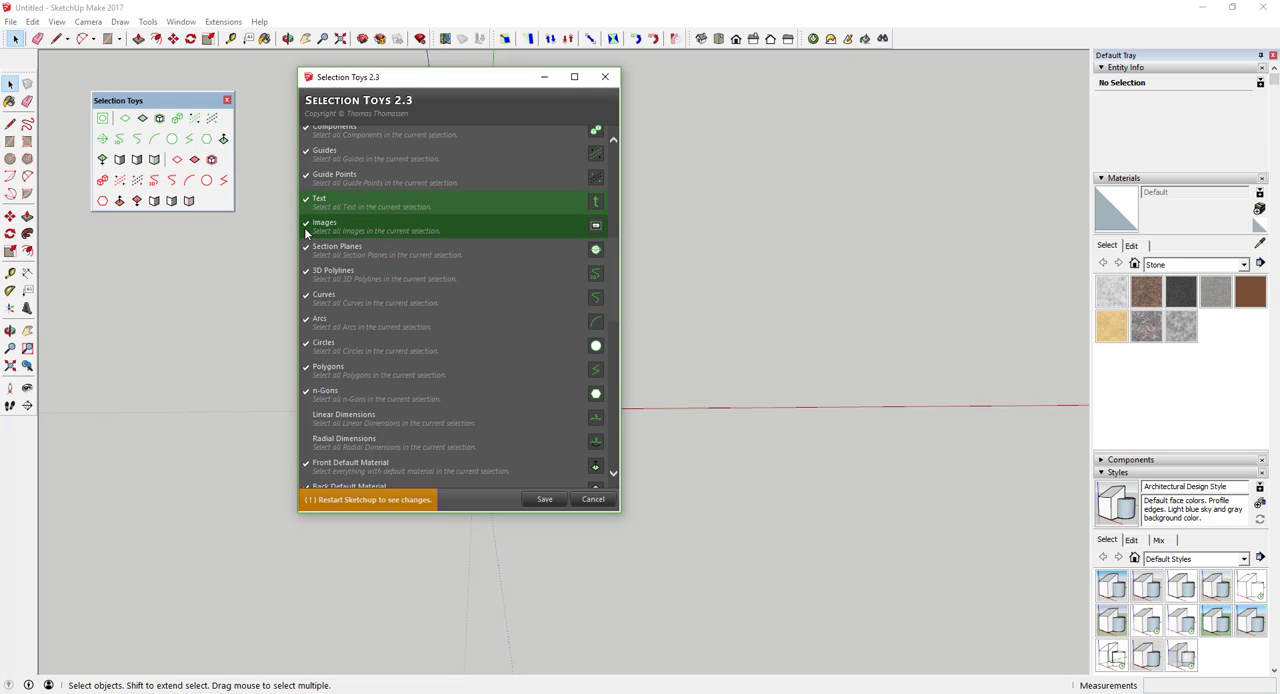
scroll("down", 3)
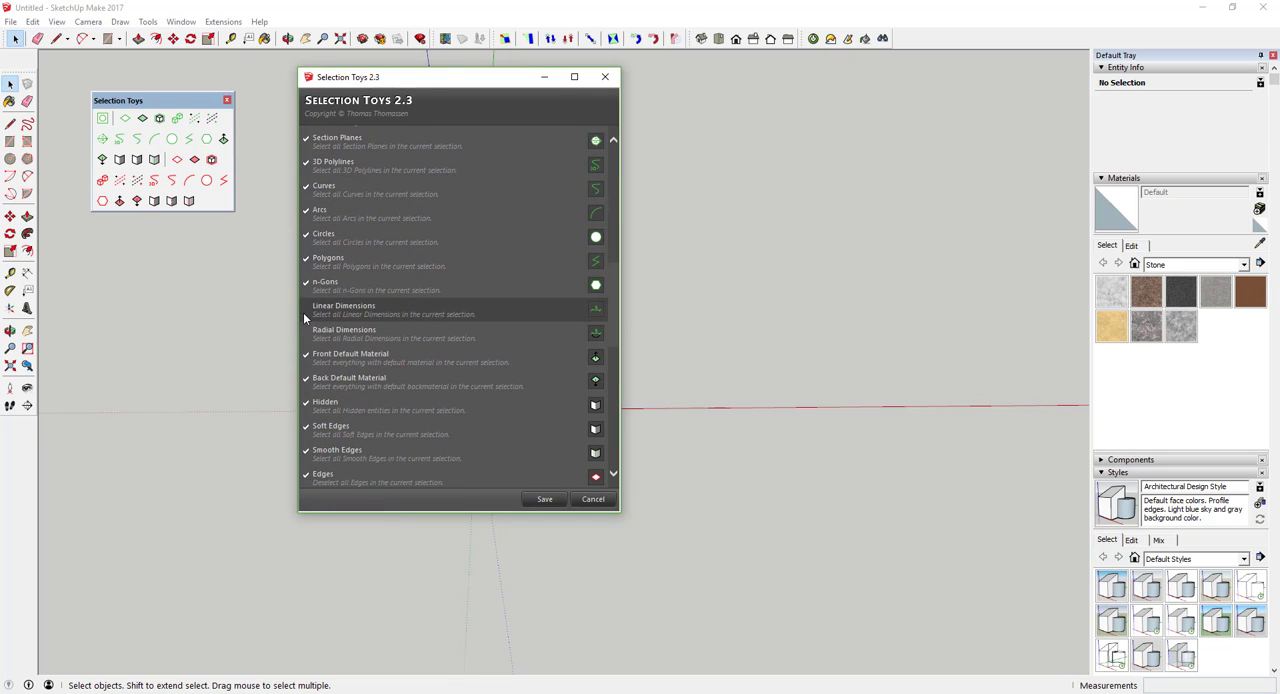
left_click(343, 333)
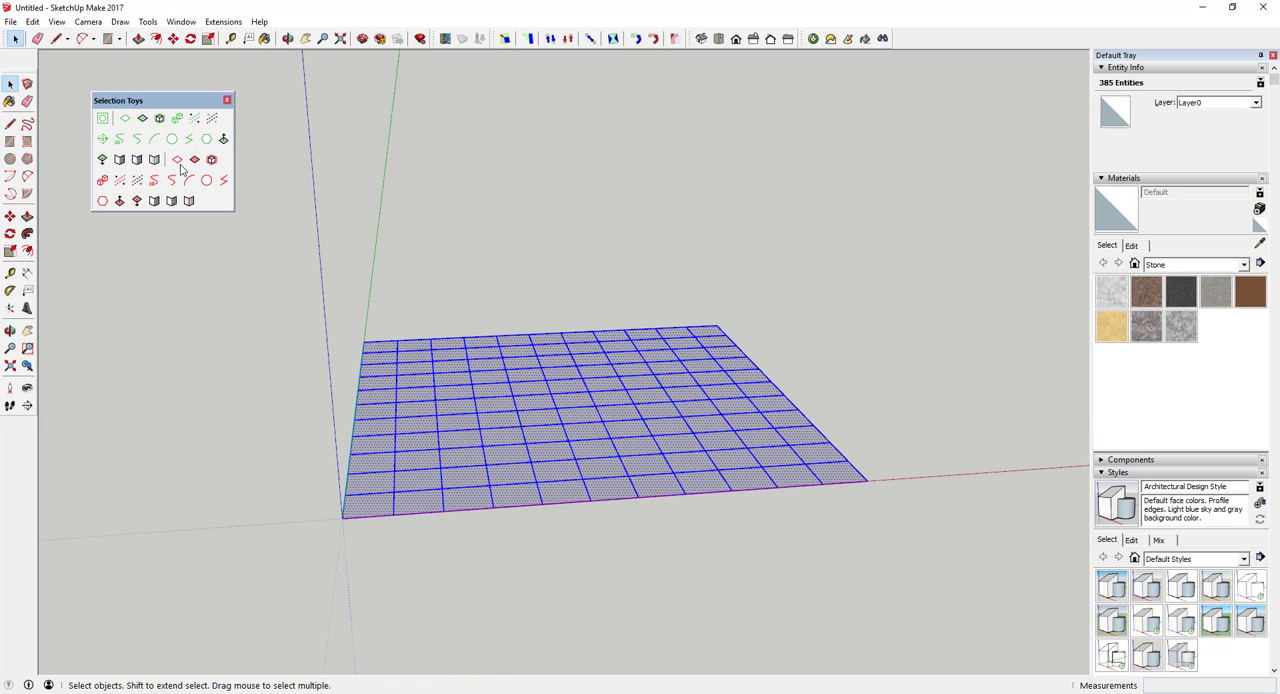
- Apply a Selection Toys toolbar filter to the gridded plane before setting up the dome
left_click(143, 118)
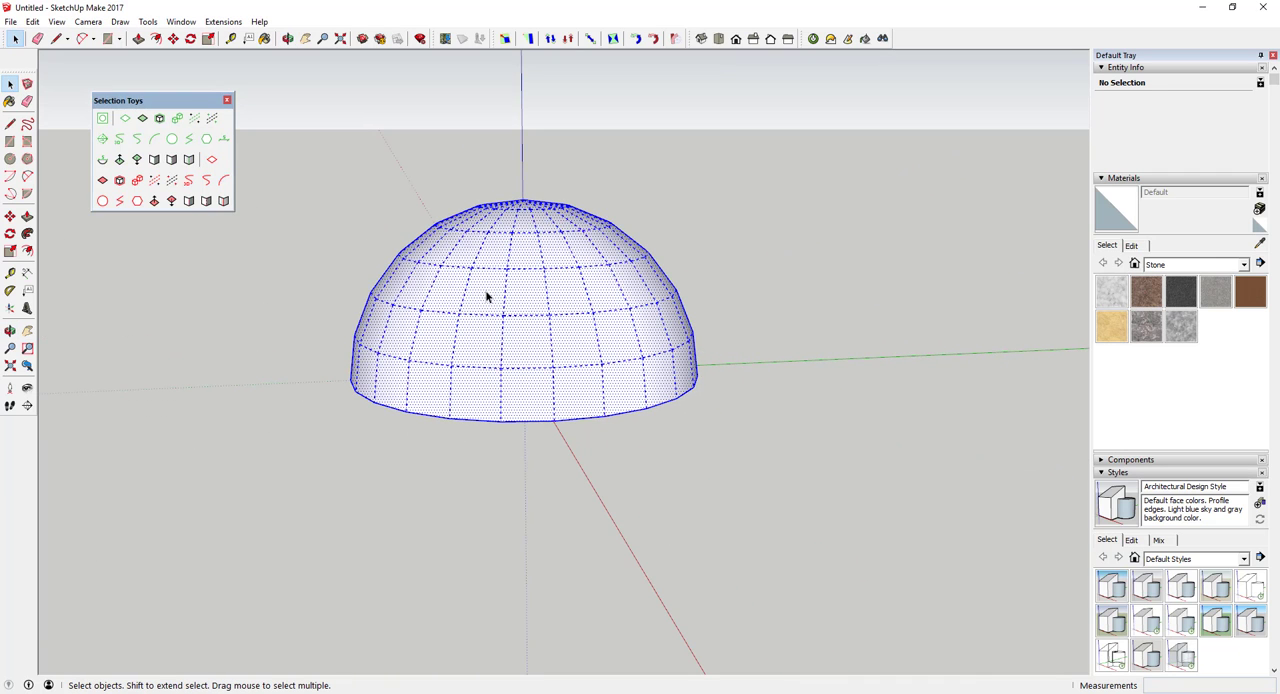
- Select the dome, keep only its 264 soft edges, then drag-select over the larger dome
left_click(171, 160)
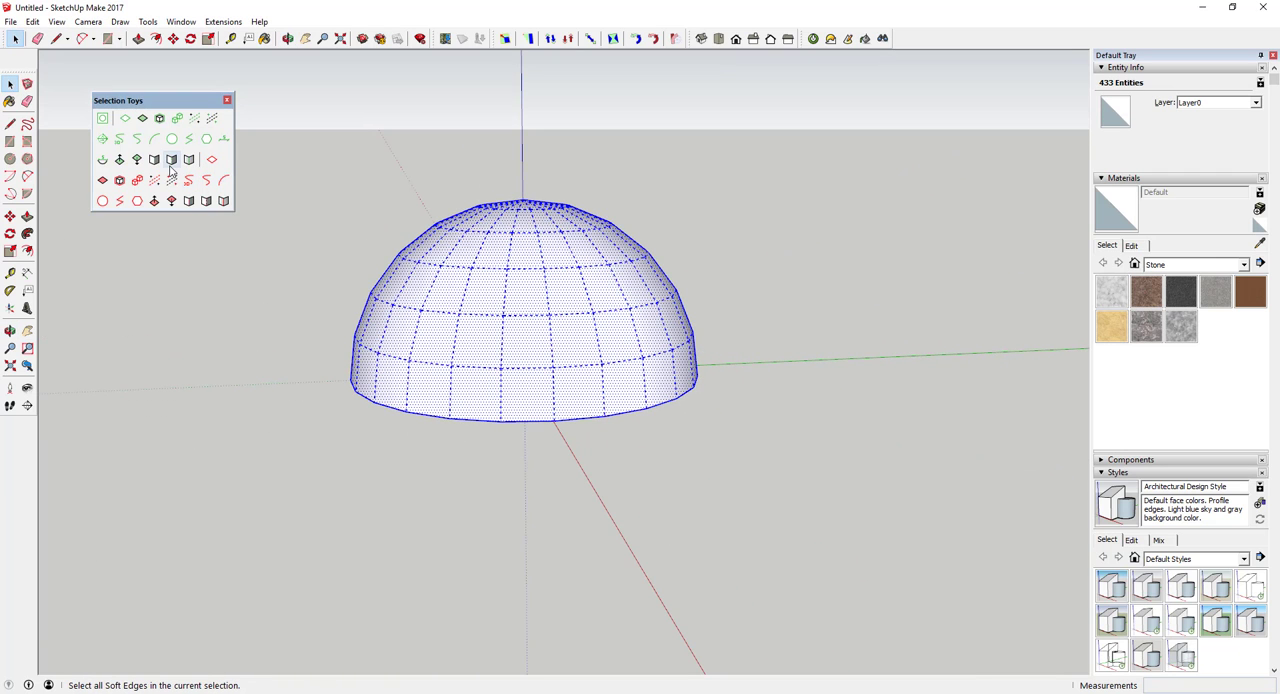
left_click(171, 160)
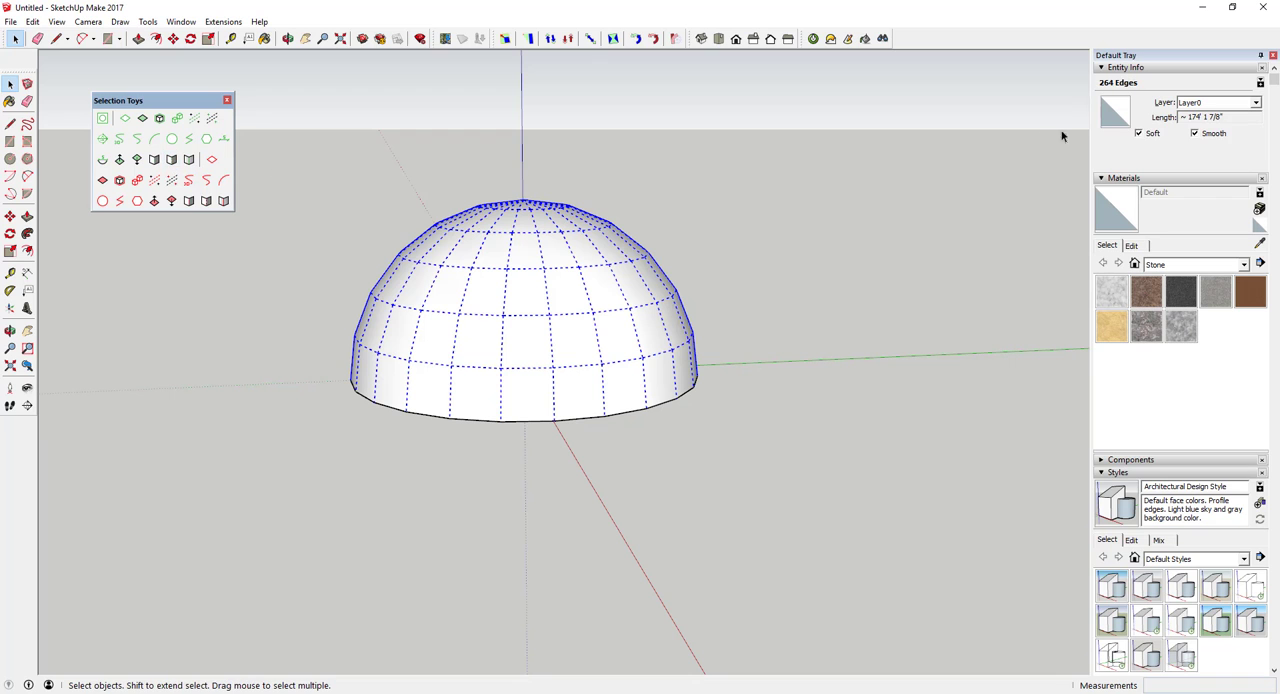
left_click(1139, 133)
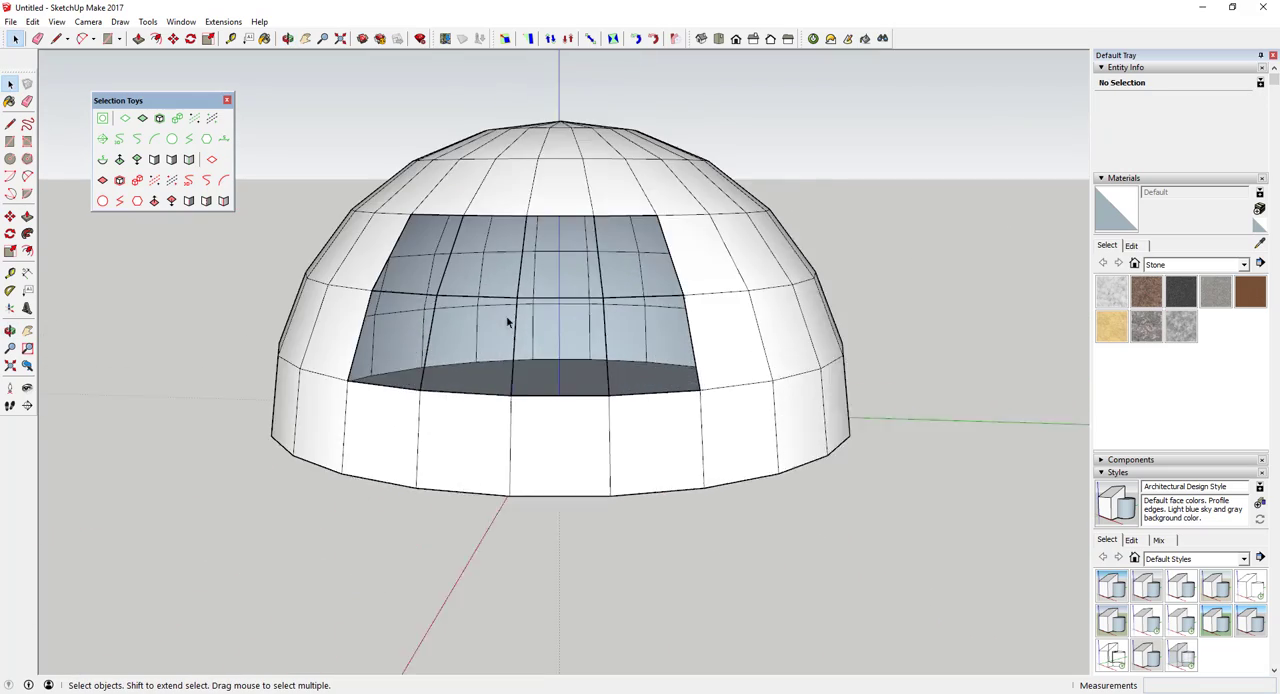
left_click_drag(507, 322, 543, 361)
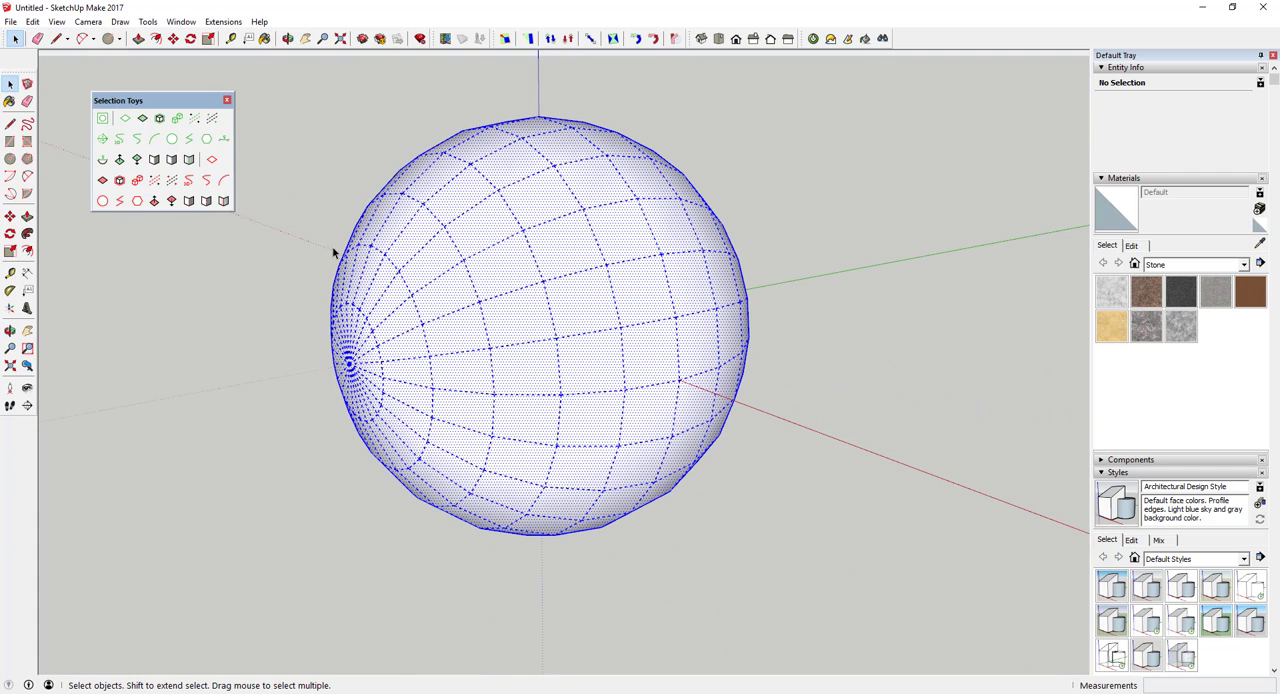
- Delete the sphere's faces via Selection Toys, leaving its 552 edges selected
left_click(171, 160)
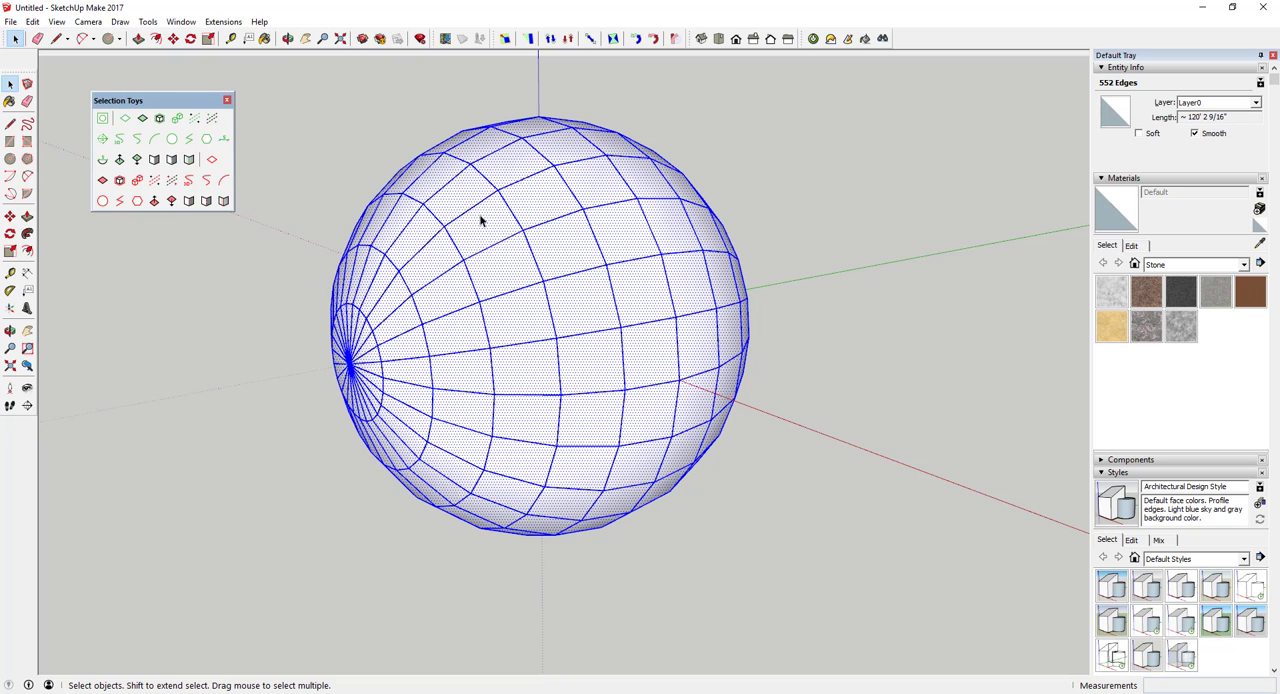
left_click(159, 118)
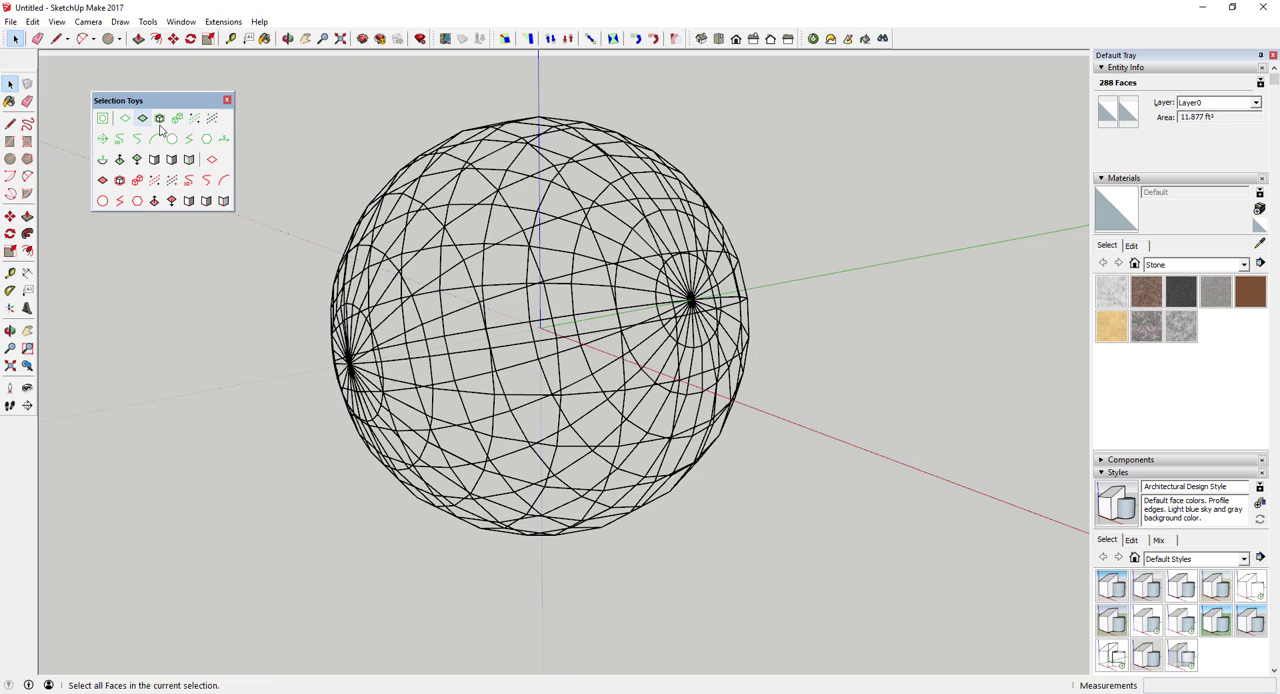
left_click(143, 118)
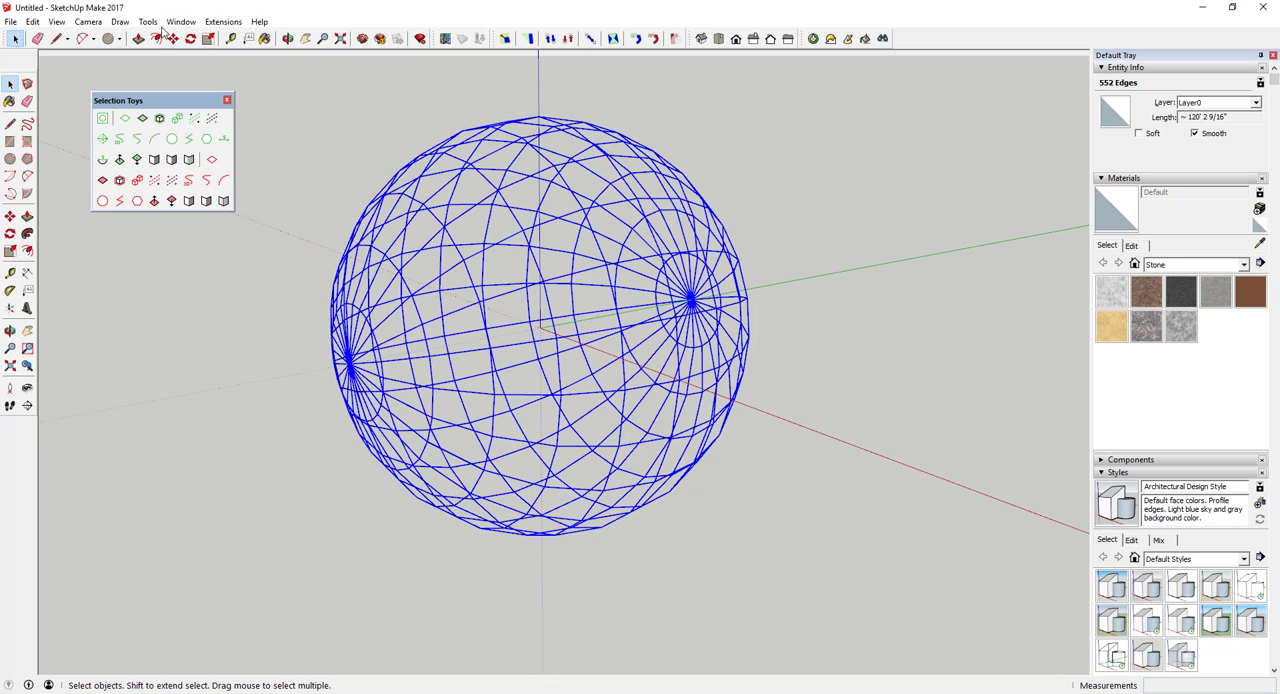
left_click(147, 21)
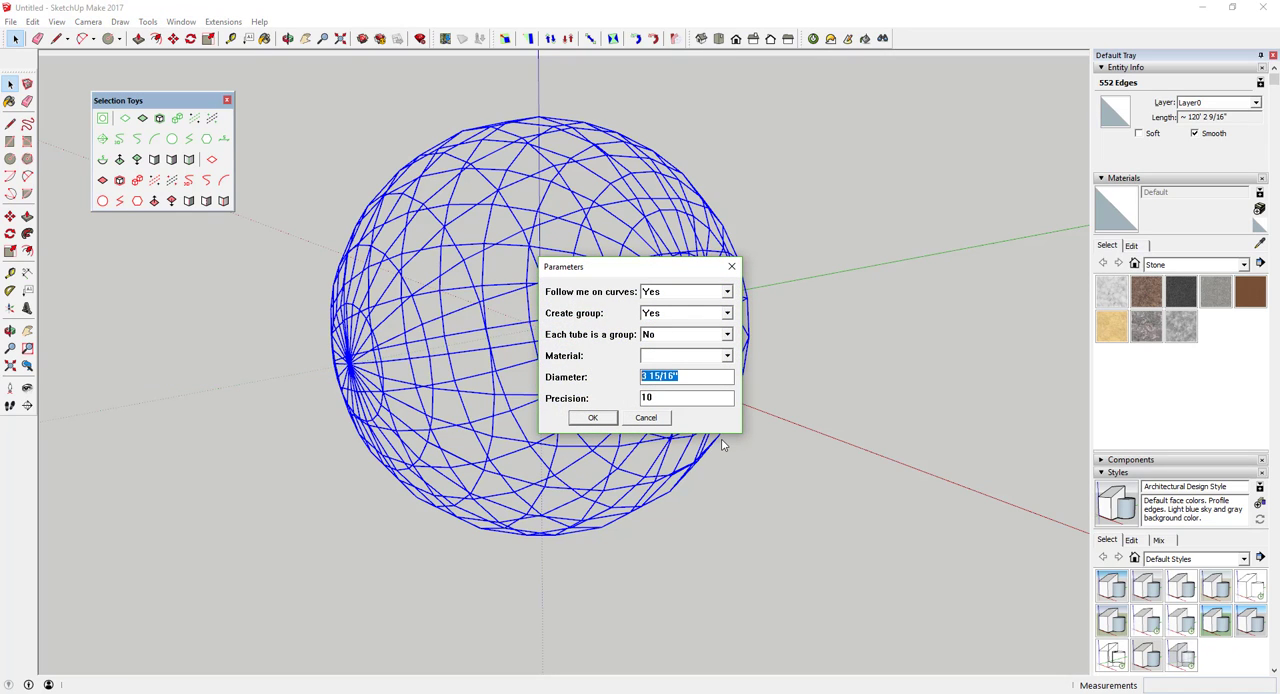
- Convert all 552 edges into 0.5-diameter tubes and dismiss the tubes-created notice
type(".5")
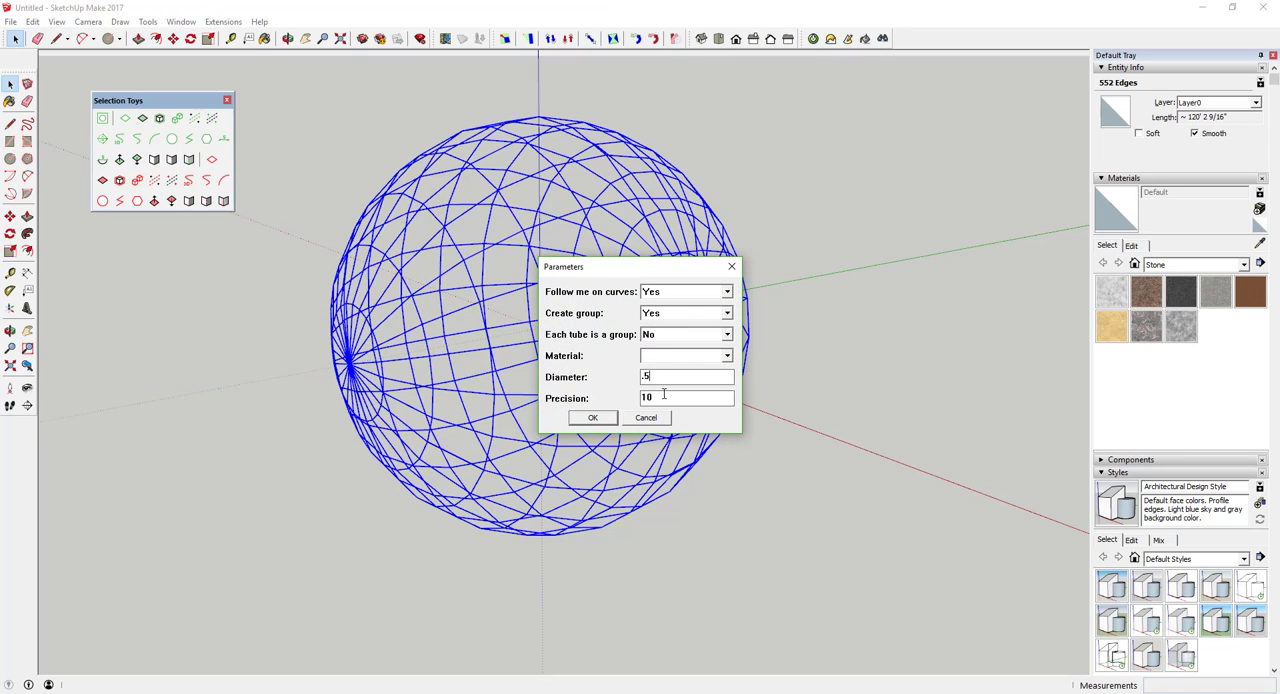
triple_click(685, 397)
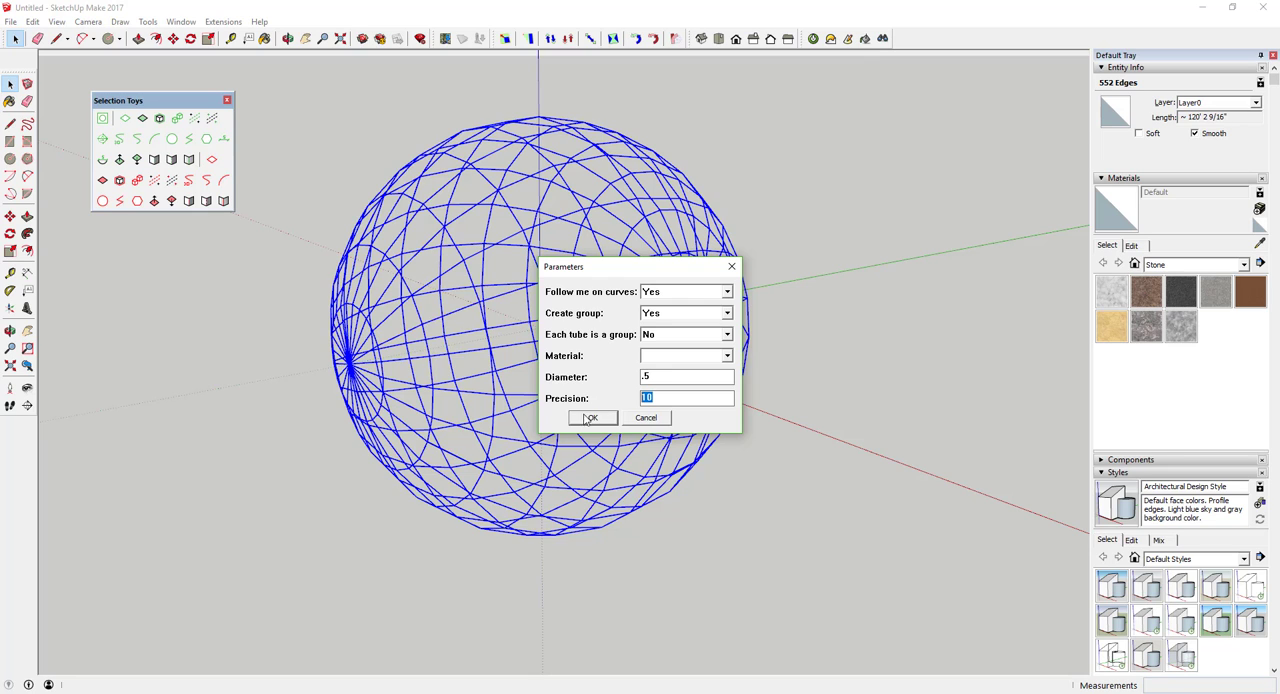
left_click(591, 417)
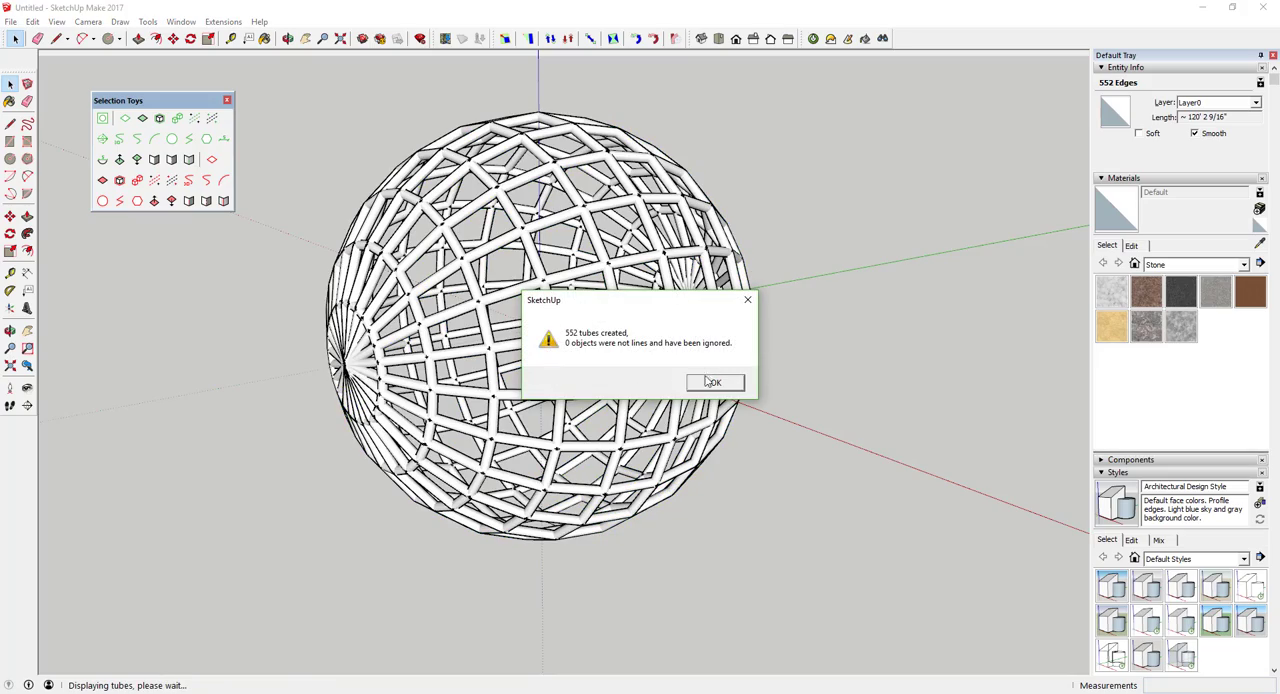
left_click(713, 382)
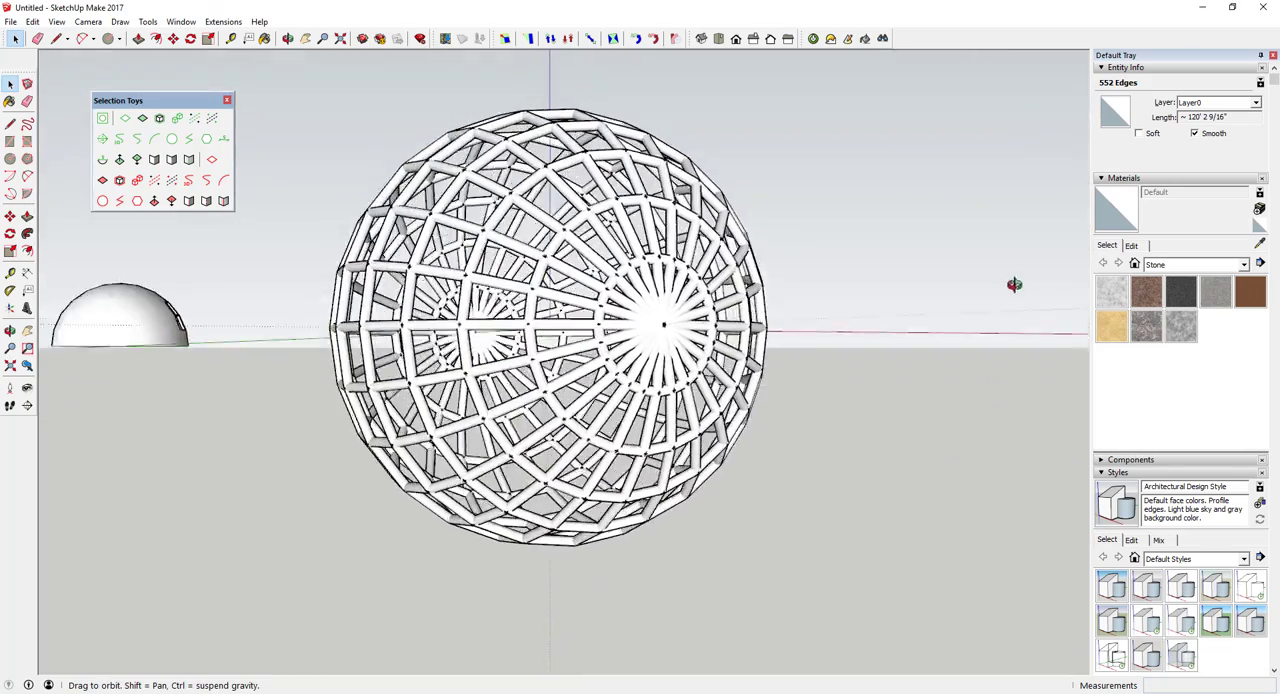